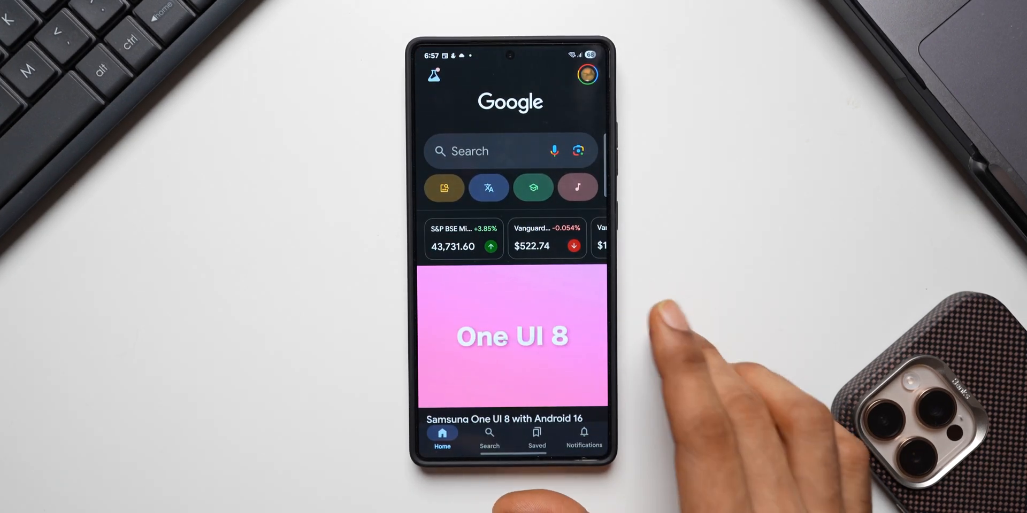
mouse_move(688, 360)
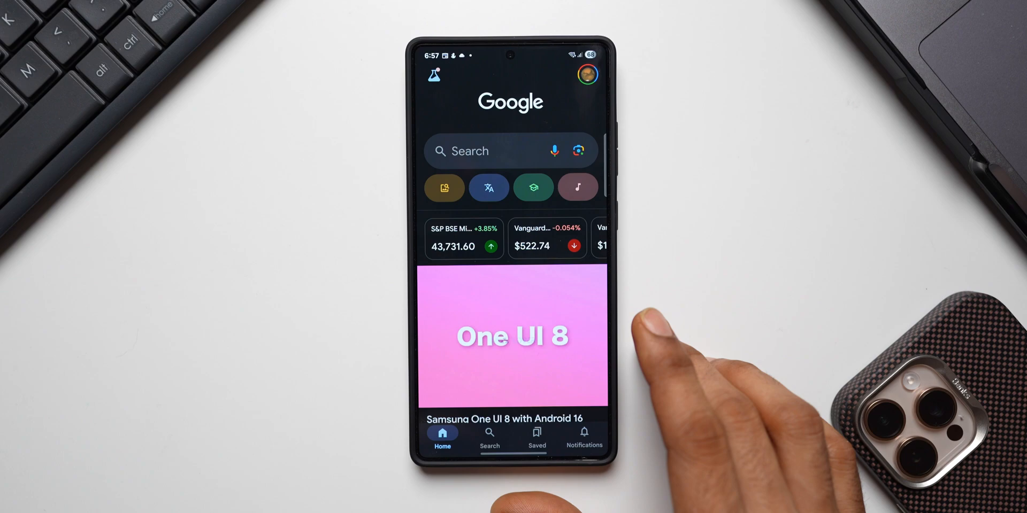
Review the Google app's Notifications settings, scrolling to check the Sports toggle is on.
click(586, 73)
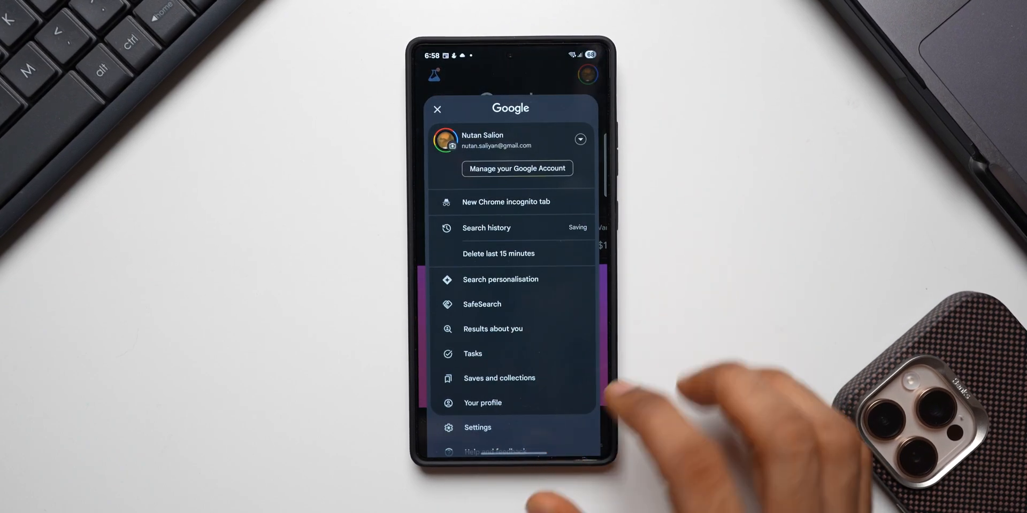
click(478, 427)
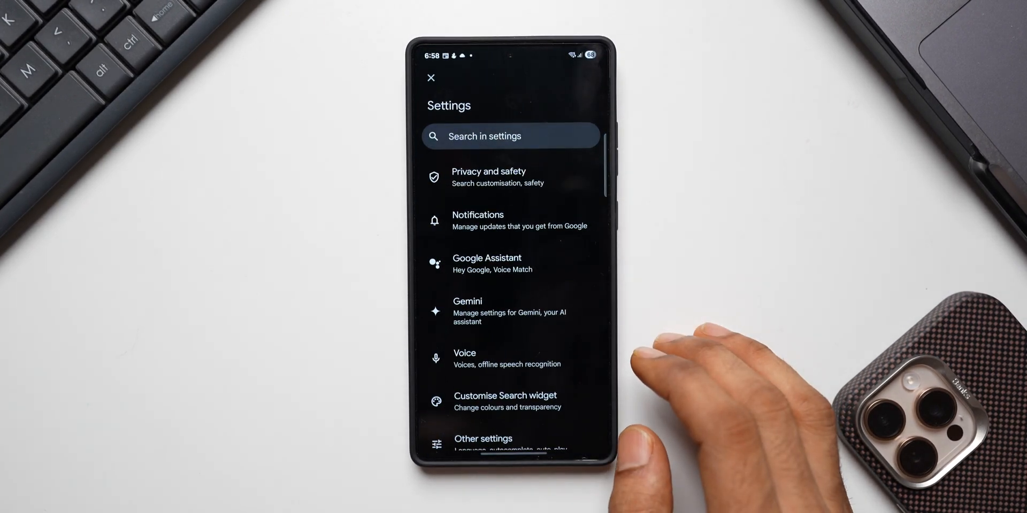
click(477, 220)
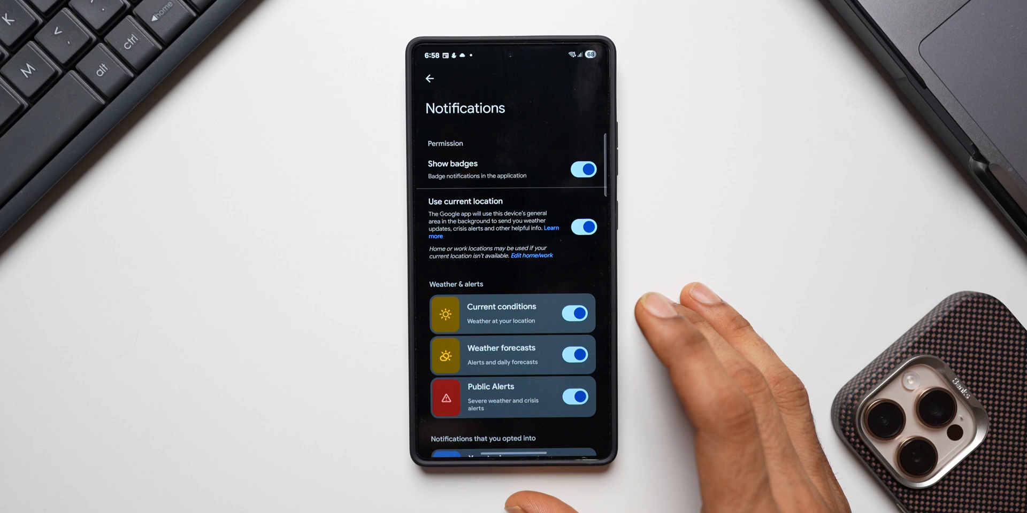
scroll(down, 3)
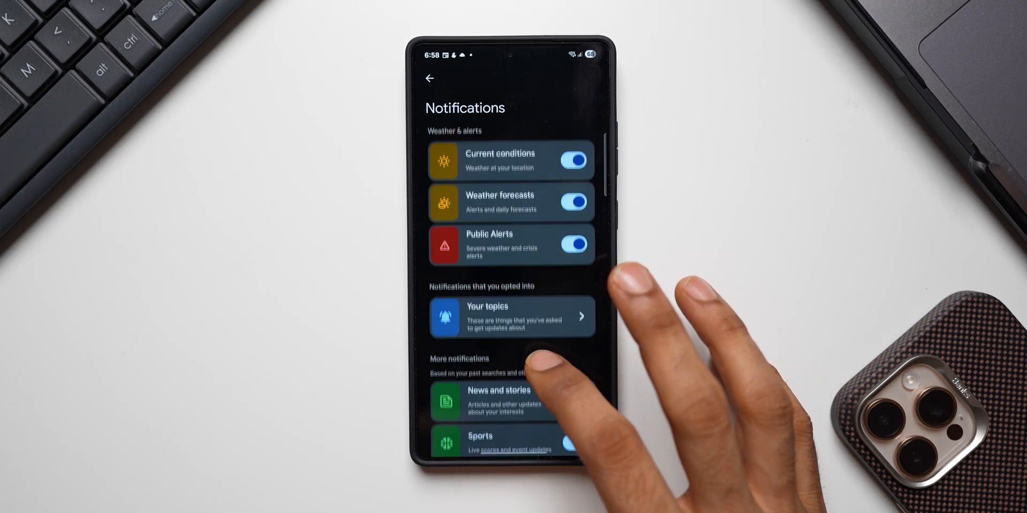
scroll(up, 3)
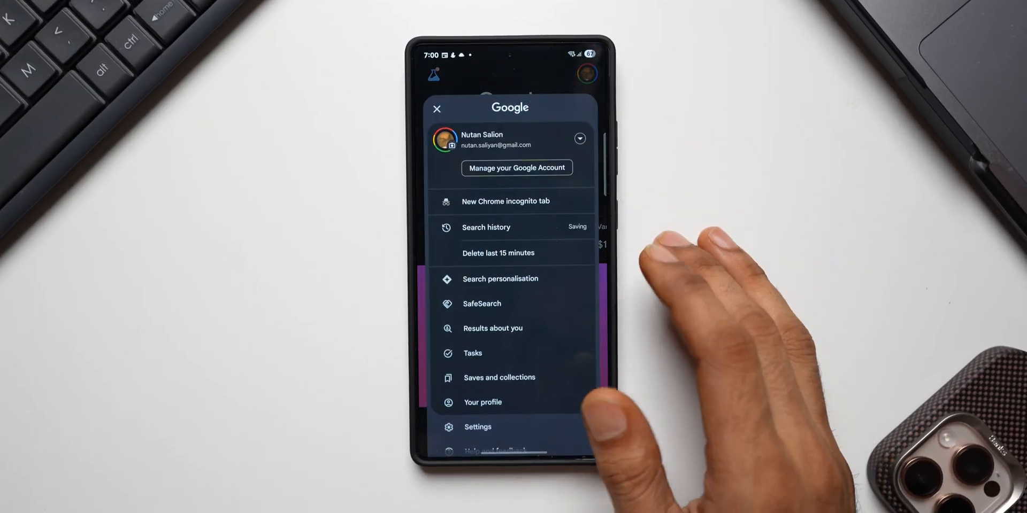
Find 'search personalisation' in Google settings and view one of the Your Search data lists.
click(478, 426)
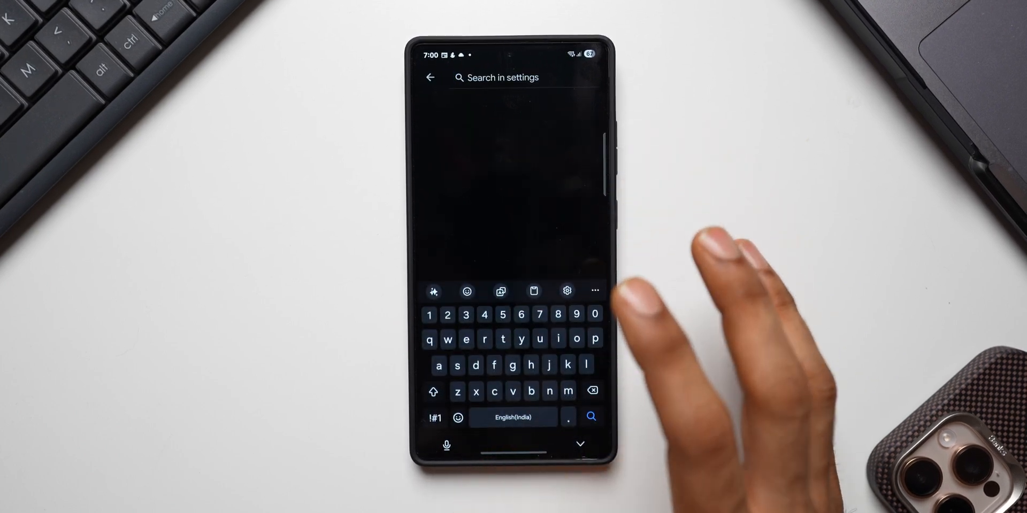
text(search person)
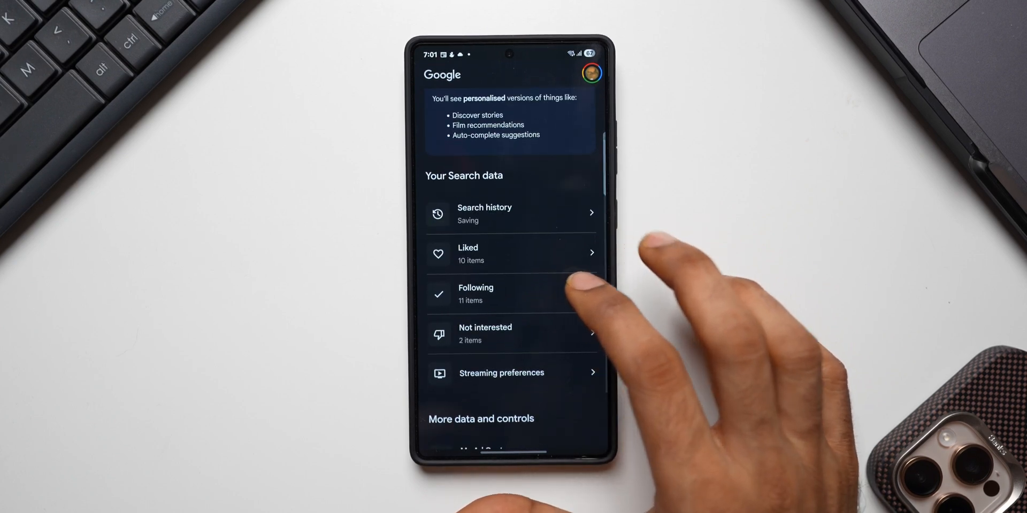
mouse_move(556, 346)
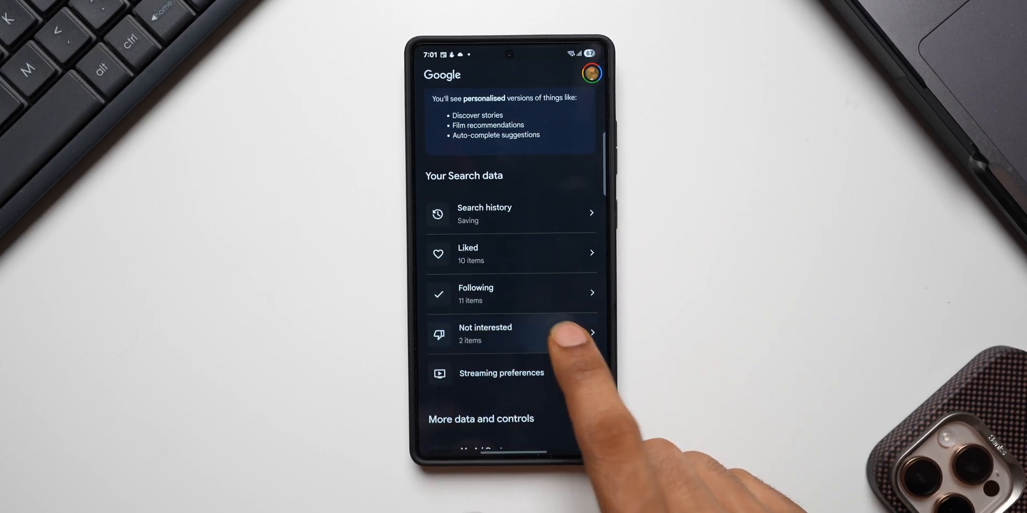
click(512, 334)
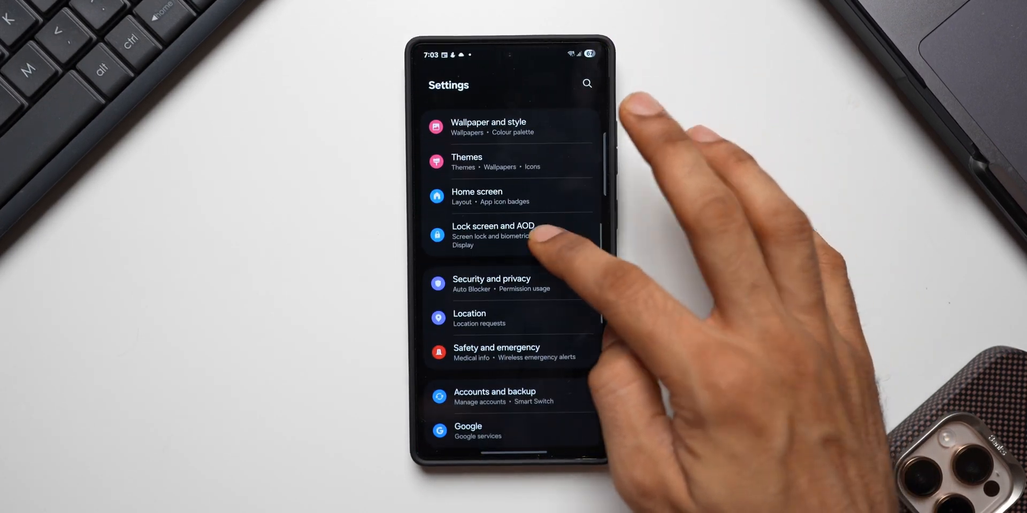
Under Lock screen > Now bar, view the Sports from Google live notification options.
click(493, 235)
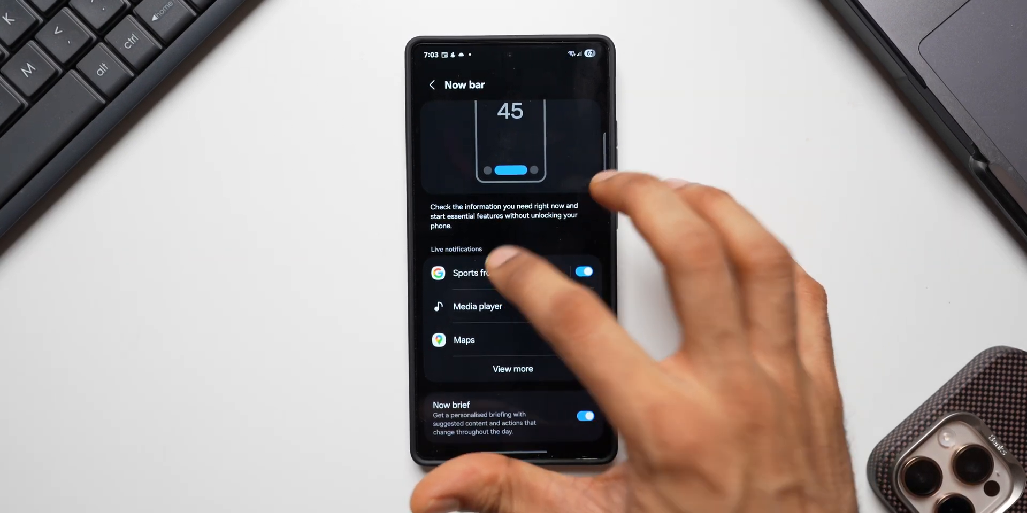
click(471, 272)
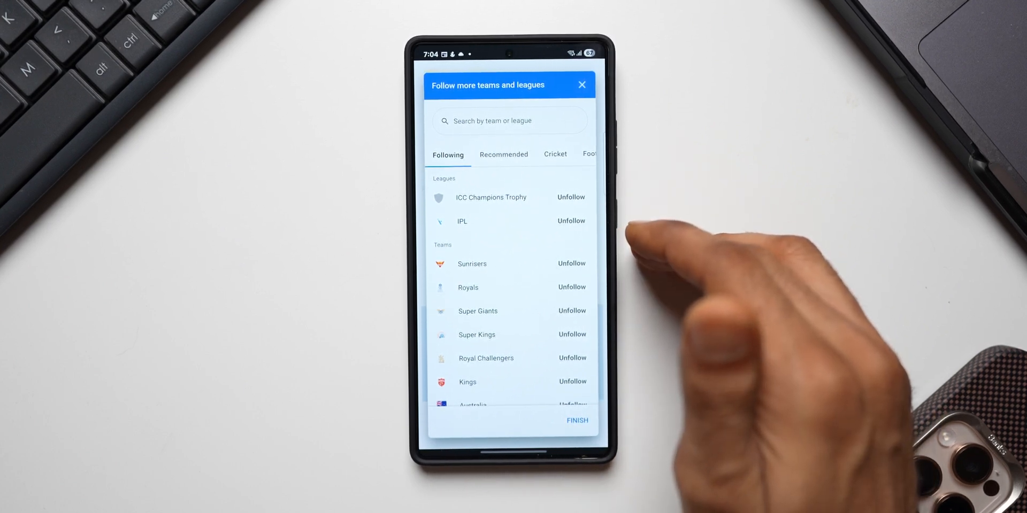
Browse the Recommended tab of teams and leagues to follow.
click(571, 335)
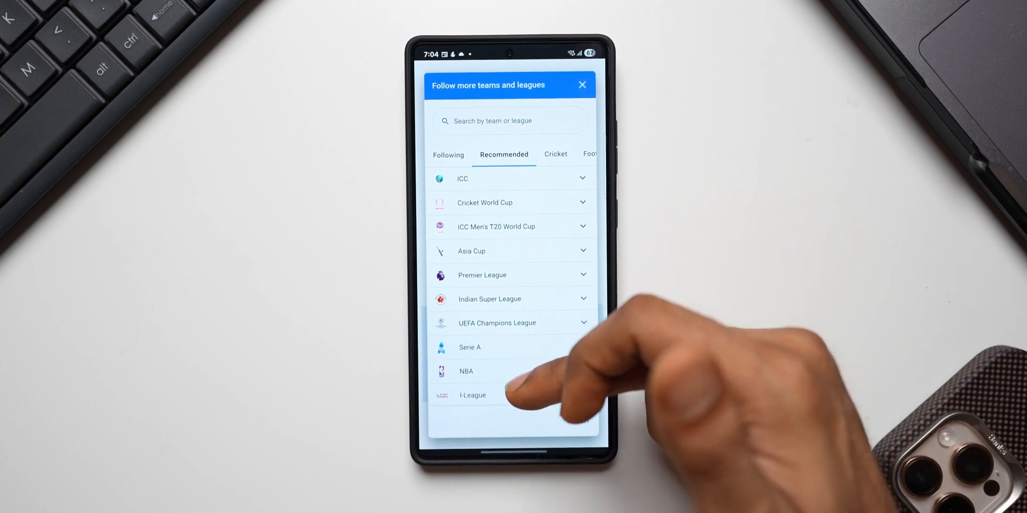
scroll(up, 3)
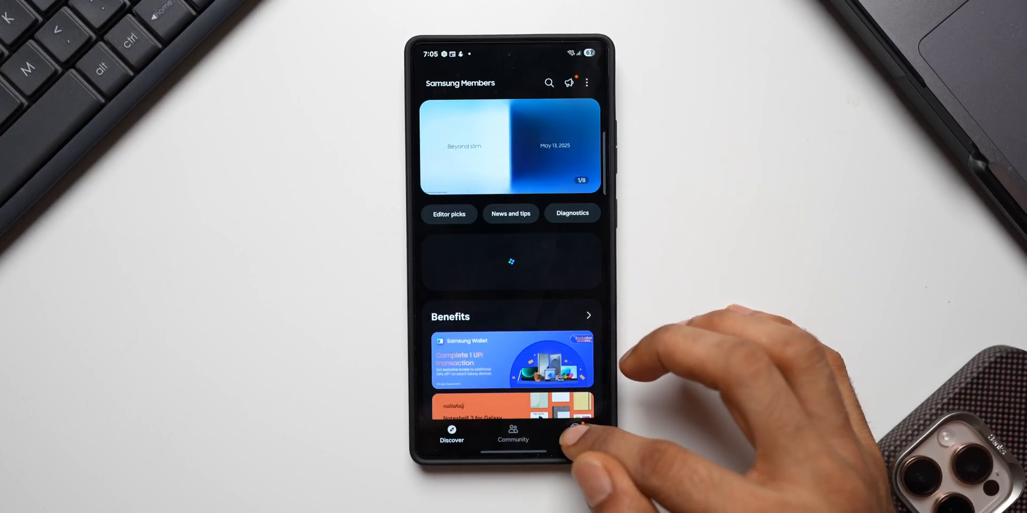
Go to Support and view the Send feedback history under Quick help.
click(573, 432)
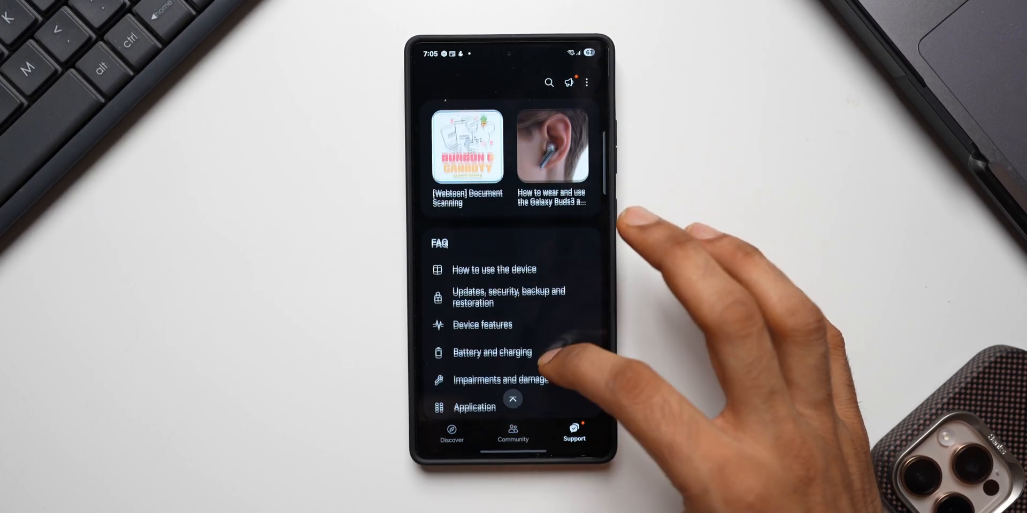
scroll(down, 3)
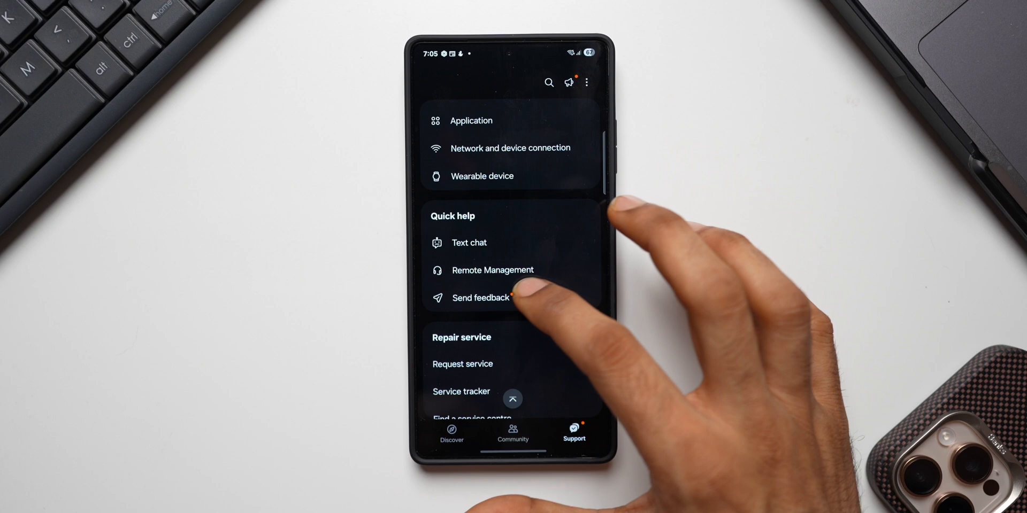
click(481, 298)
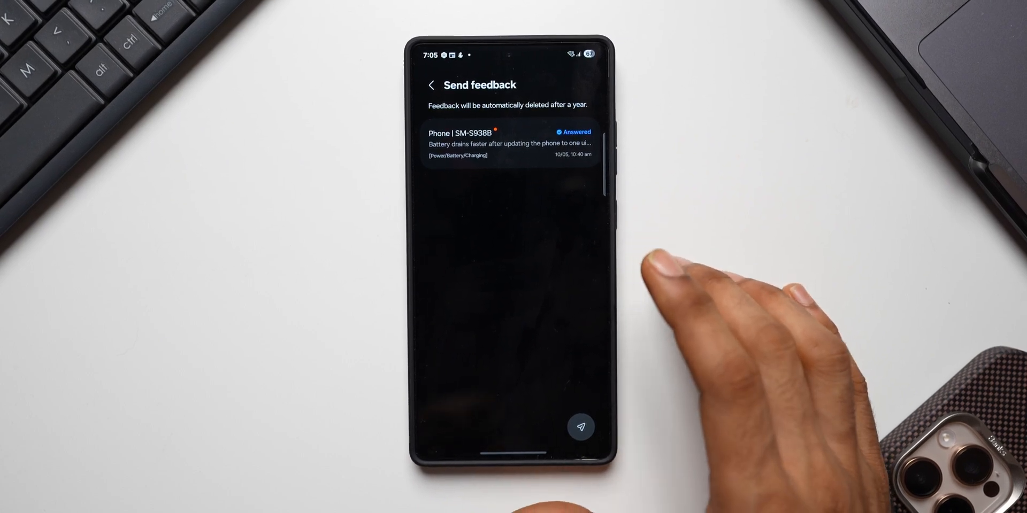
mouse_move(688, 295)
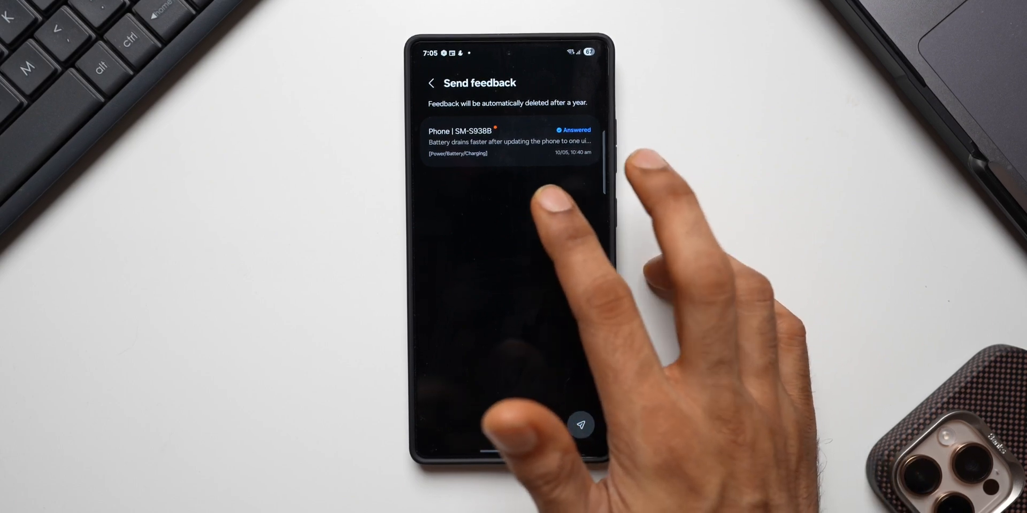
Read the full reply to the answered battery-drain report.
click(483, 141)
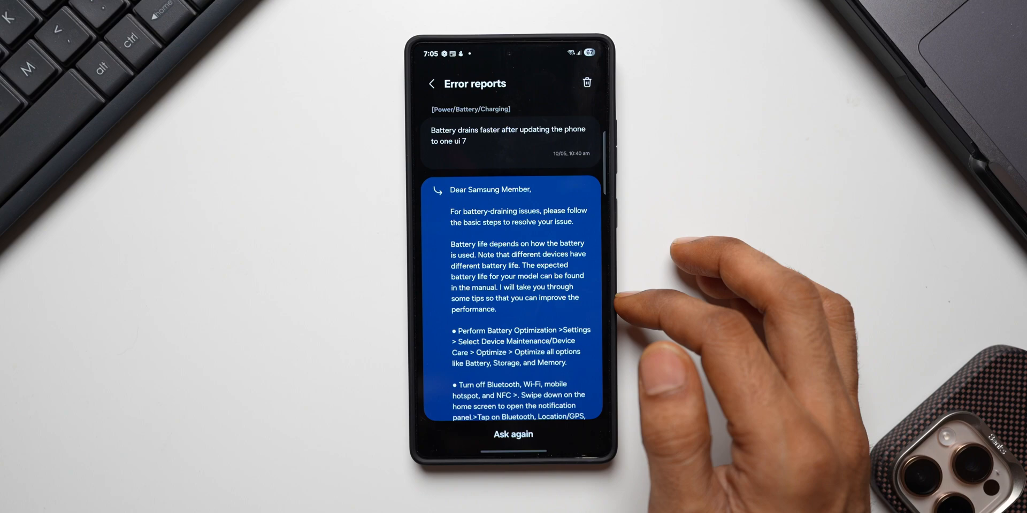
scroll(up, 3)
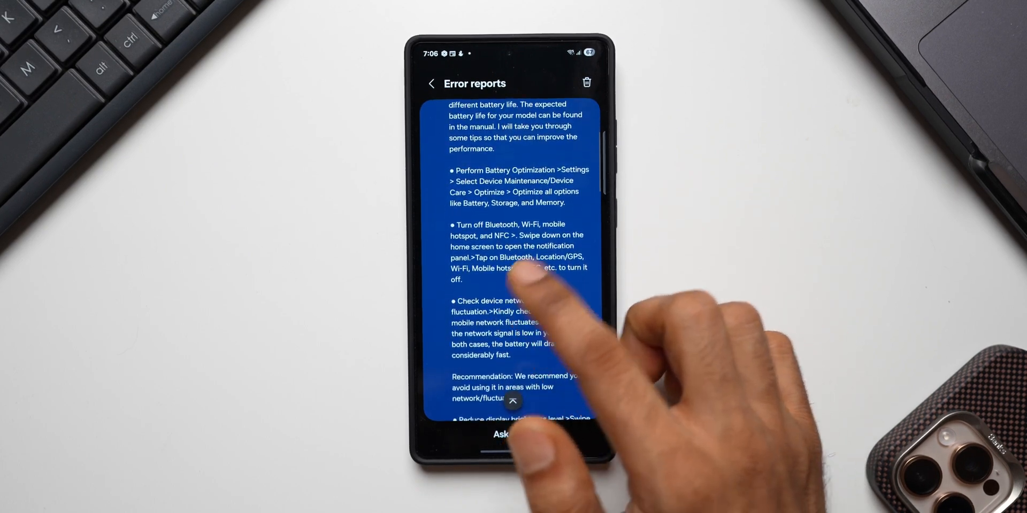
scroll(down, 3)
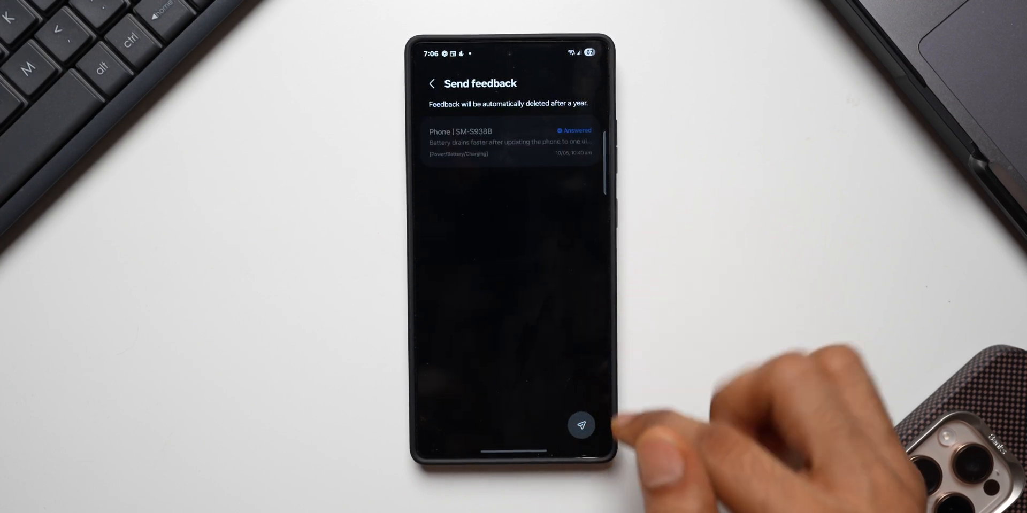
Start a new Settings/System error report and begin its description with 'No'.
click(580, 424)
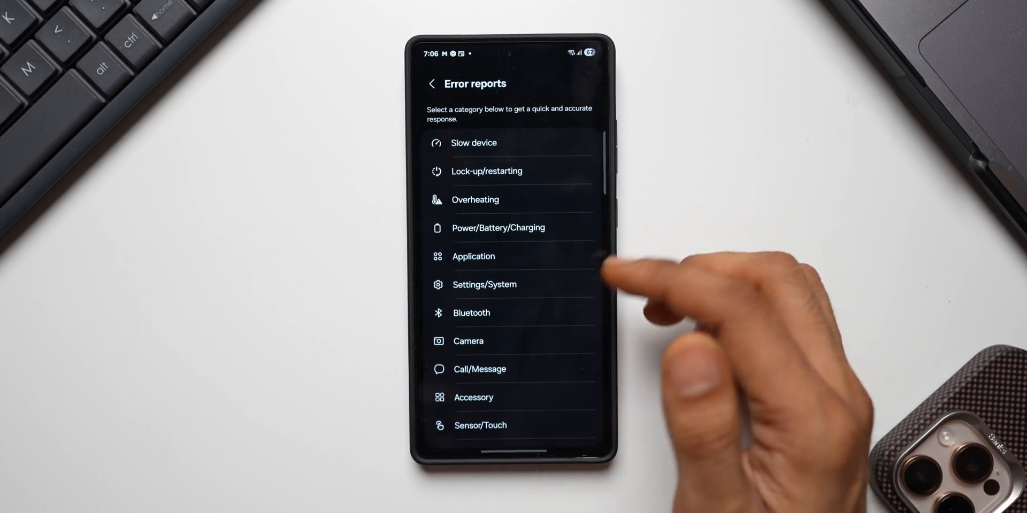
click(484, 284)
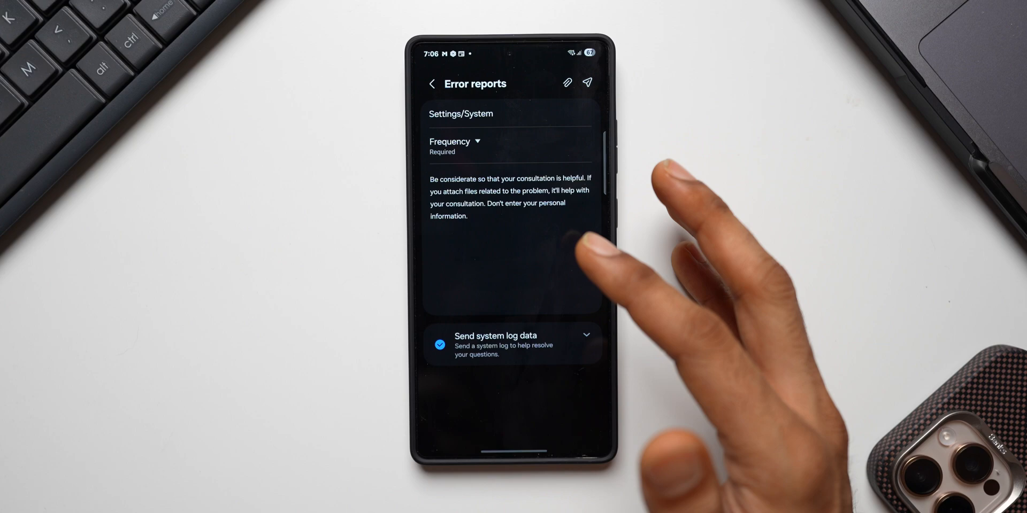
click(455, 141)
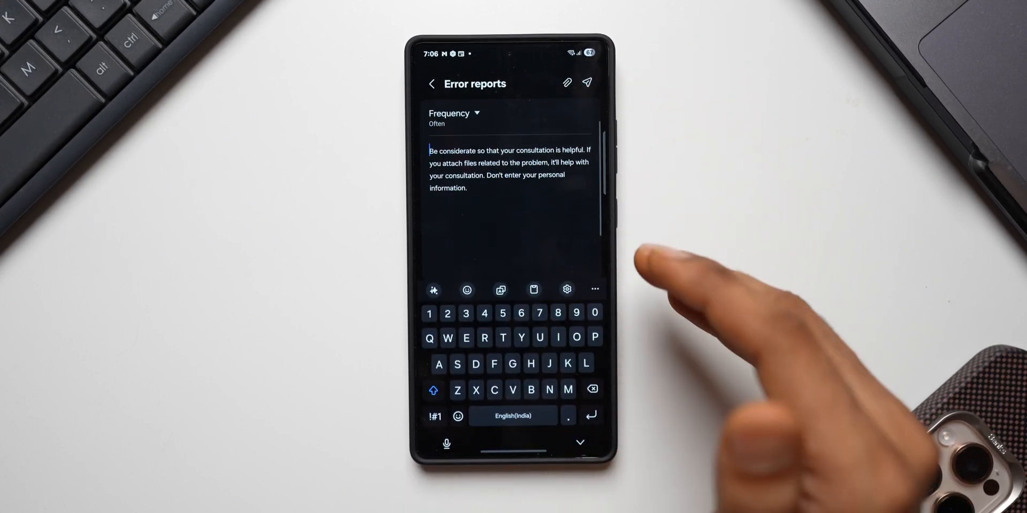
text(No)
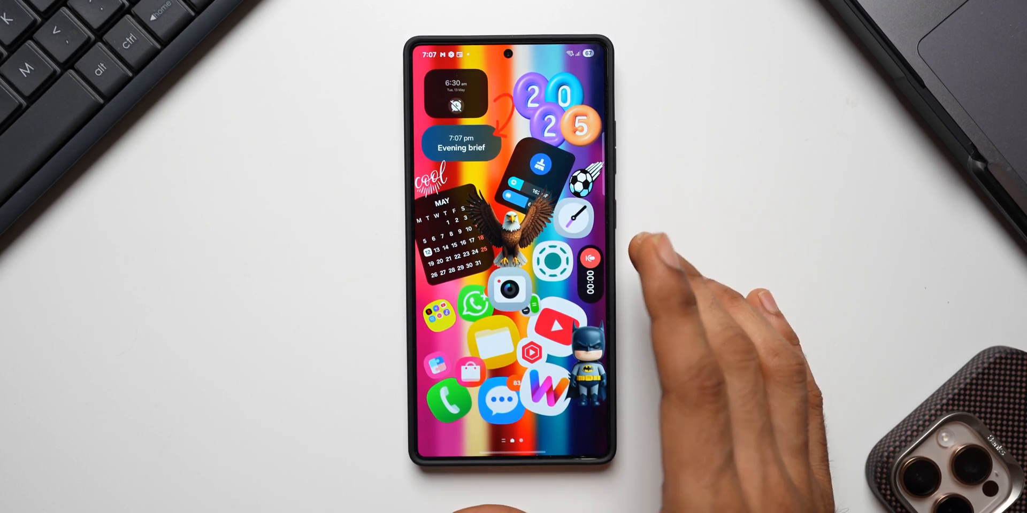
mouse_move(687, 296)
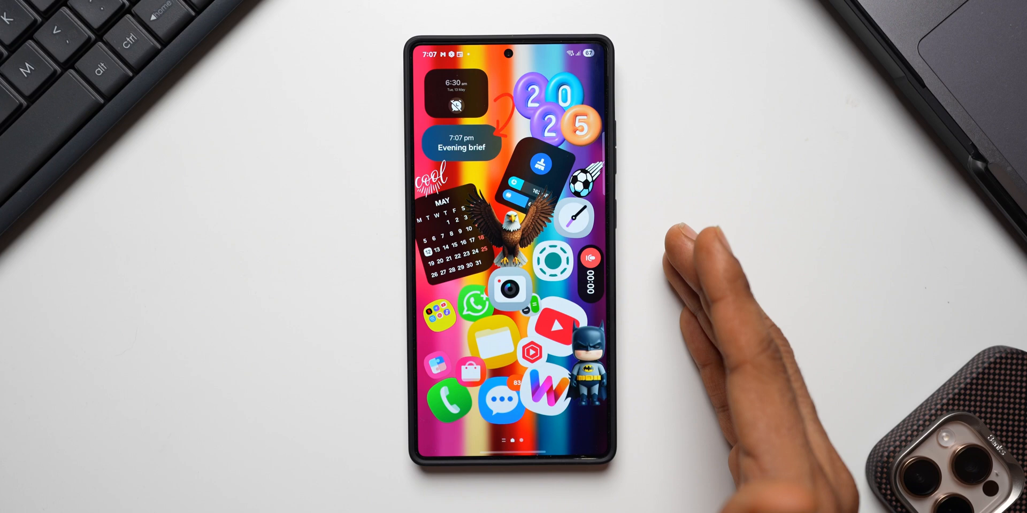
mouse_move(707, 314)
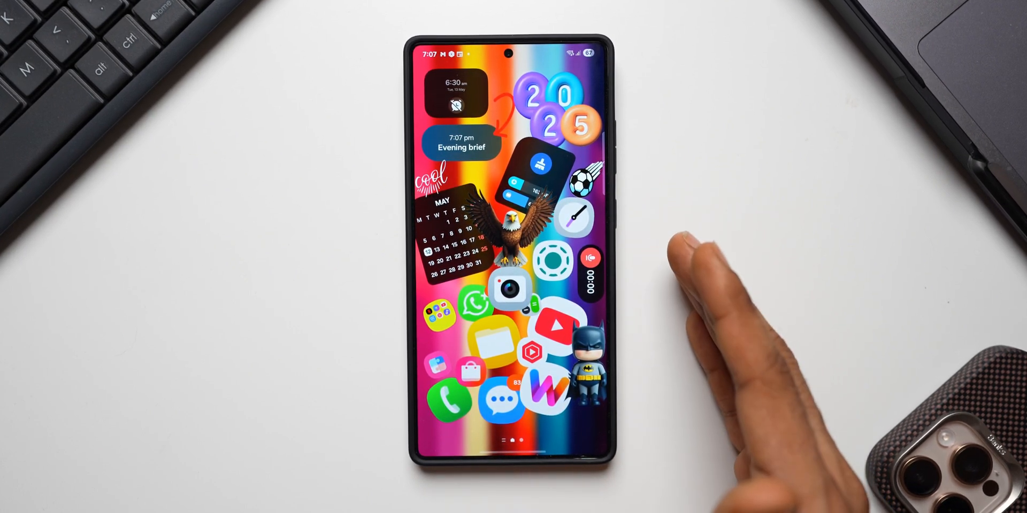
mouse_move(707, 275)
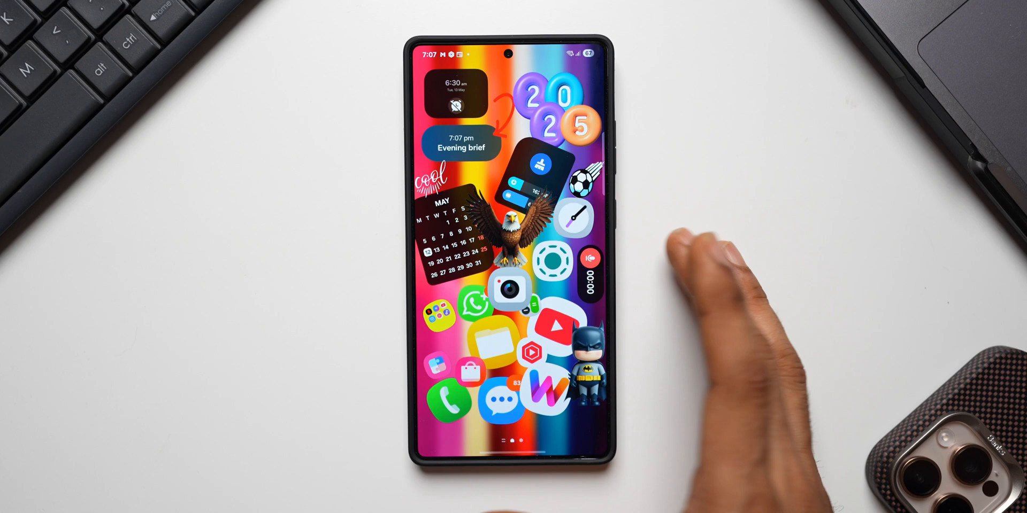
mouse_move(719, 327)
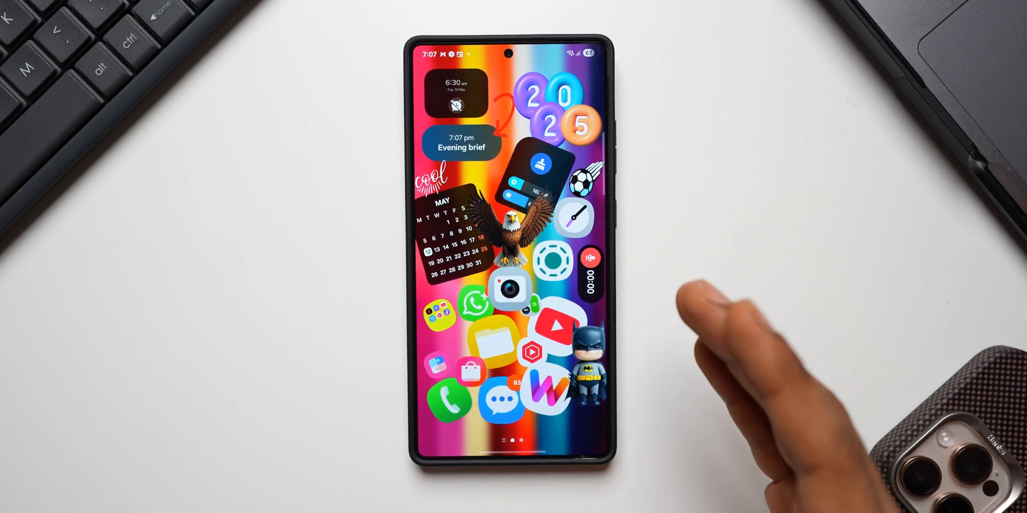
mouse_move(720, 327)
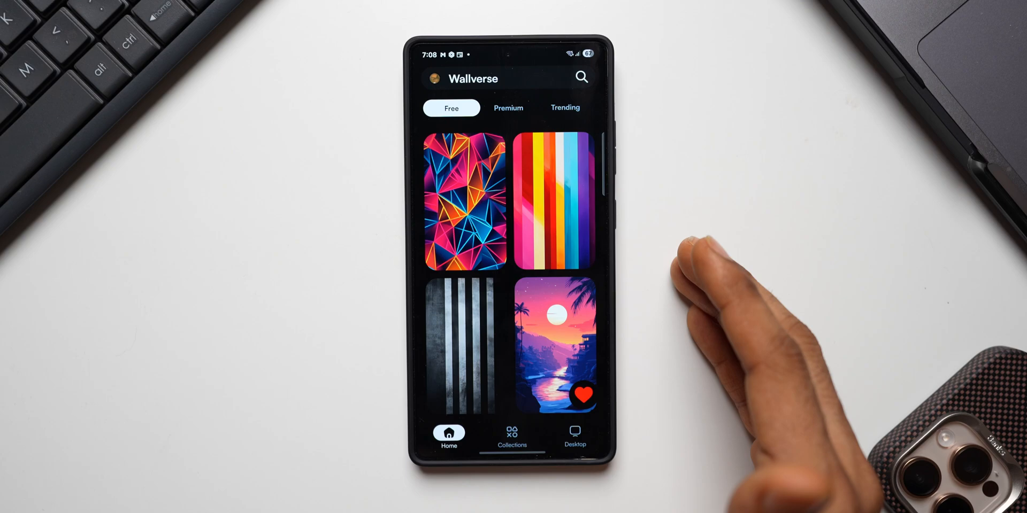
Browse Wallverse's Premium wallpaper collection.
click(507, 107)
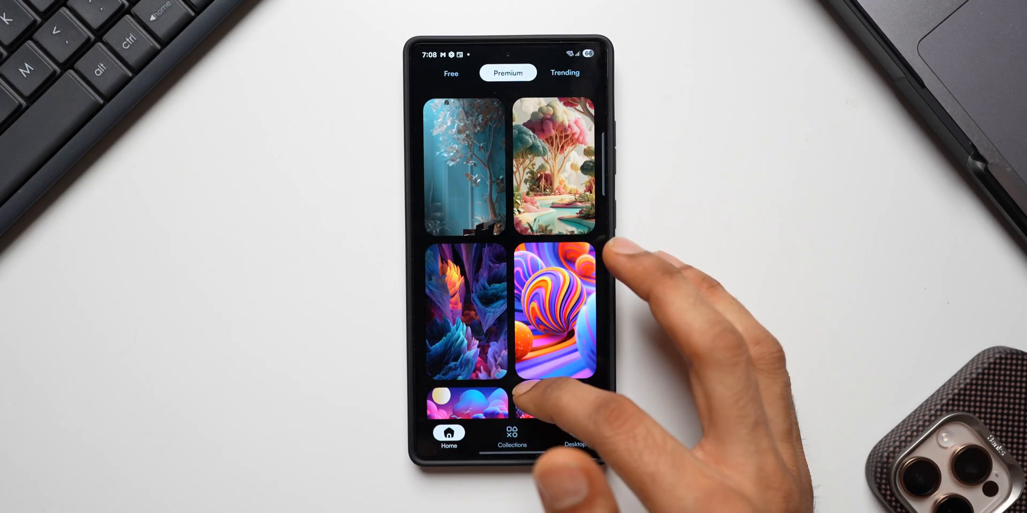